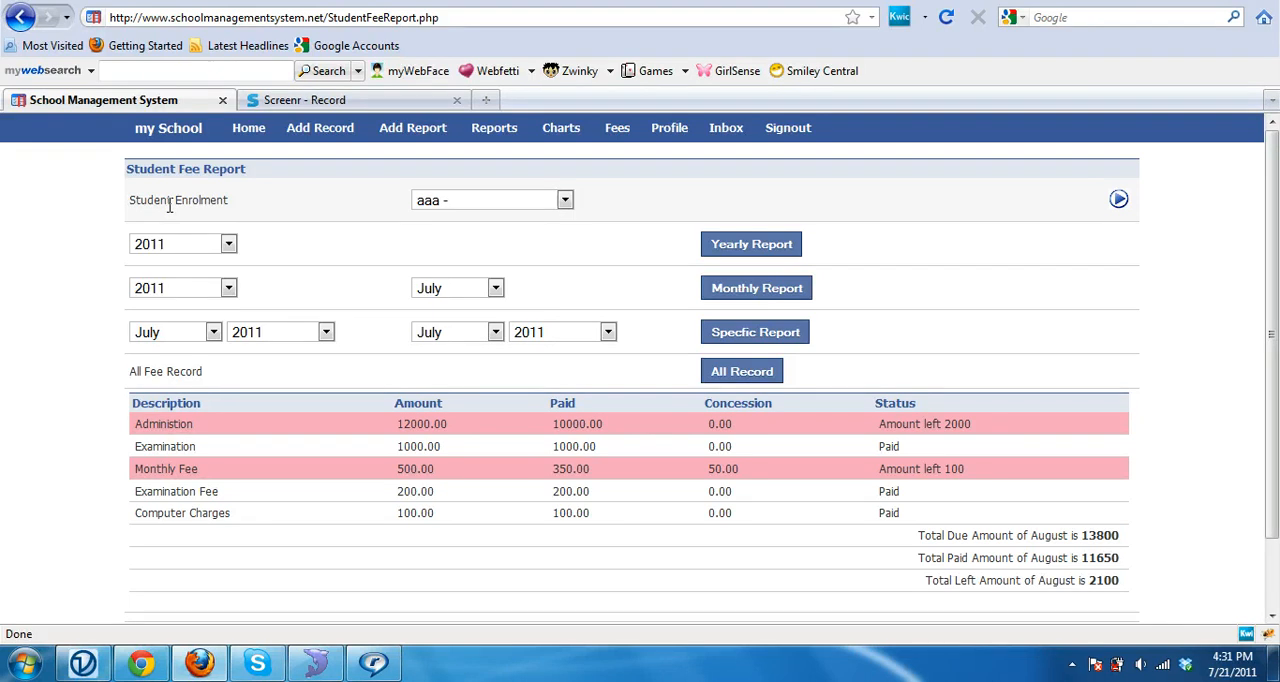
- Reload the Student Fee Report page and keep 2011 as the yearly report year
click(616, 127)
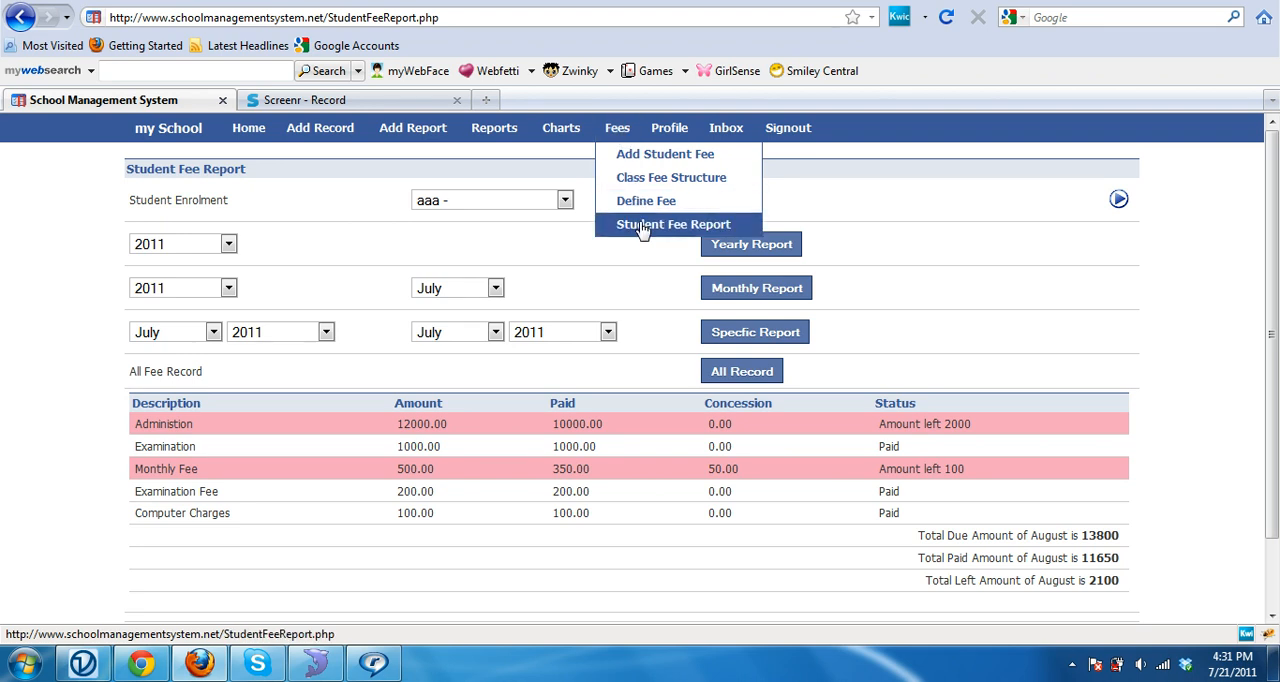
click(674, 224)
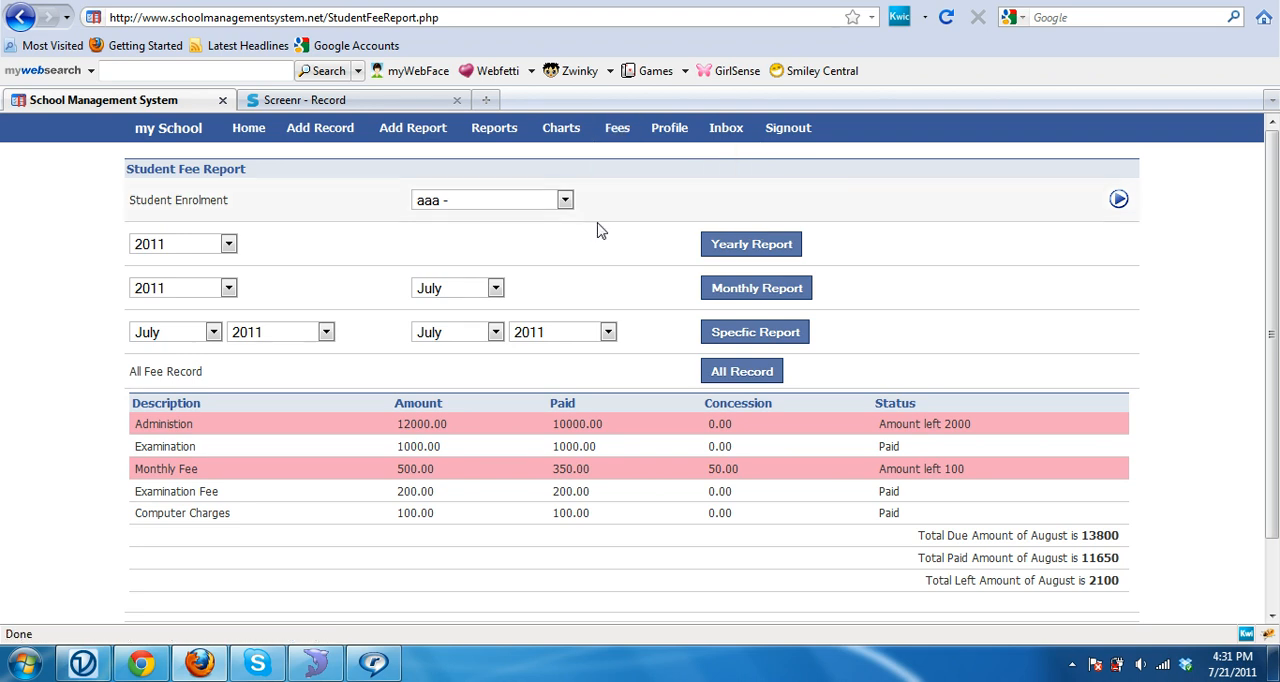
click(320, 127)
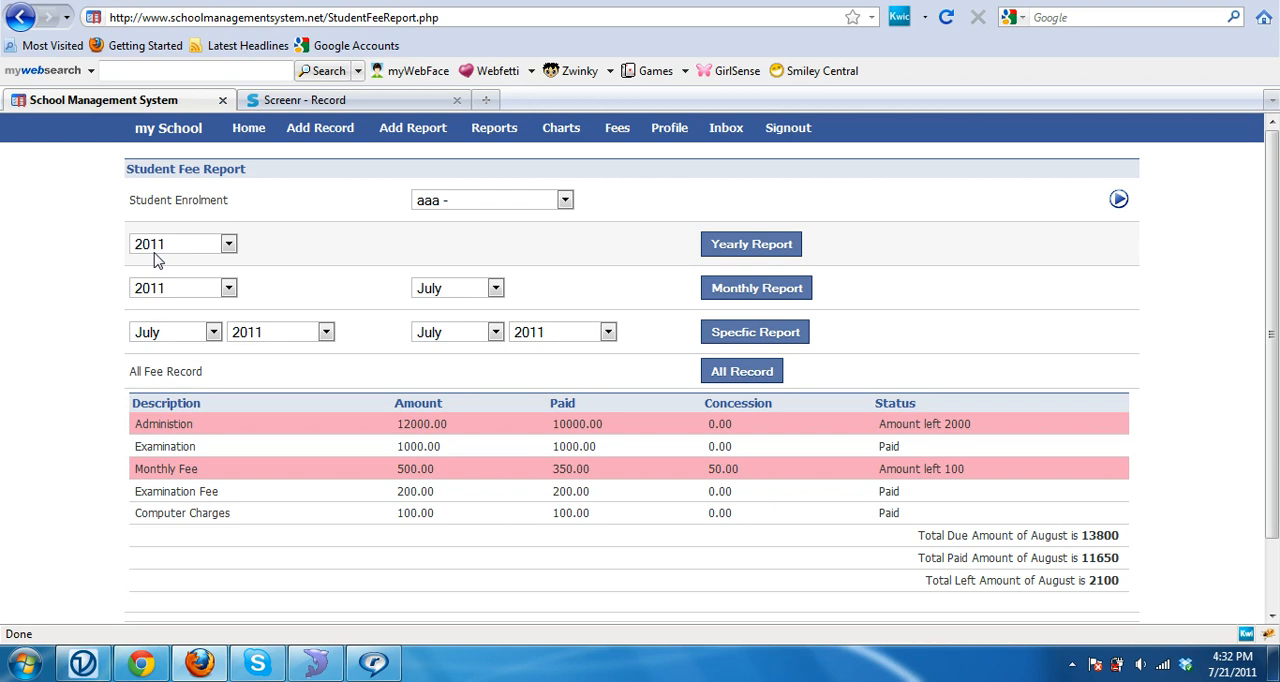
click(228, 243)
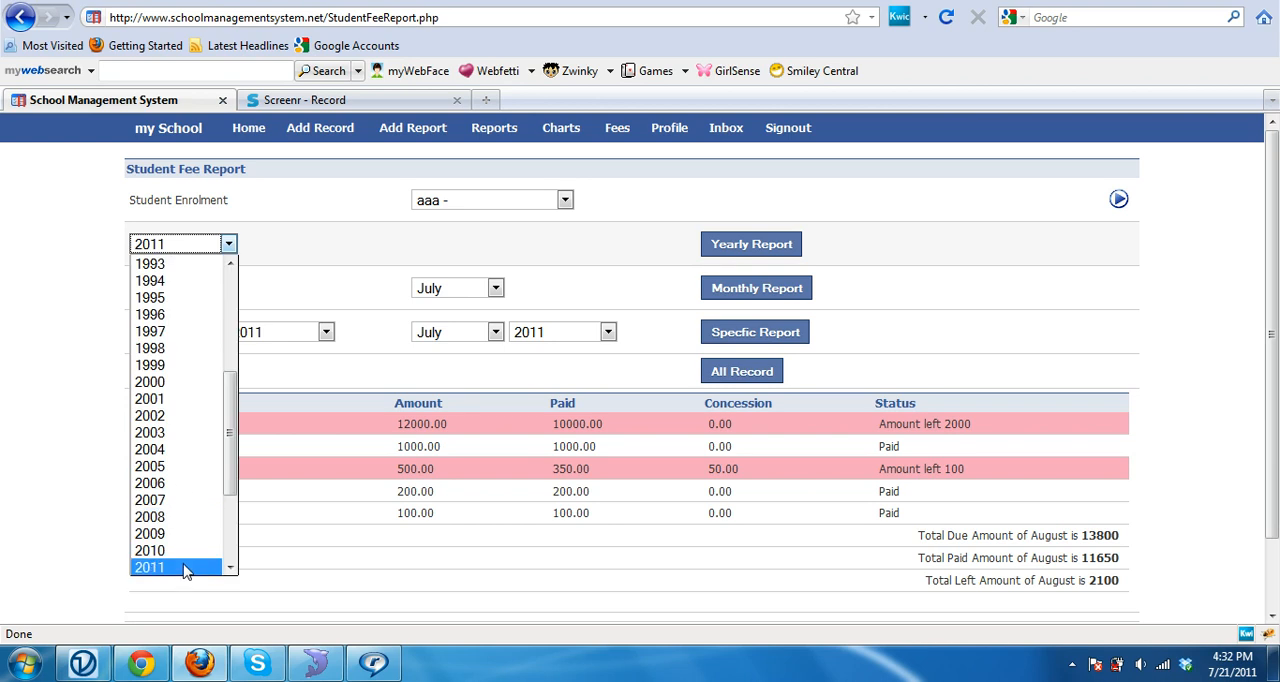
click(148, 568)
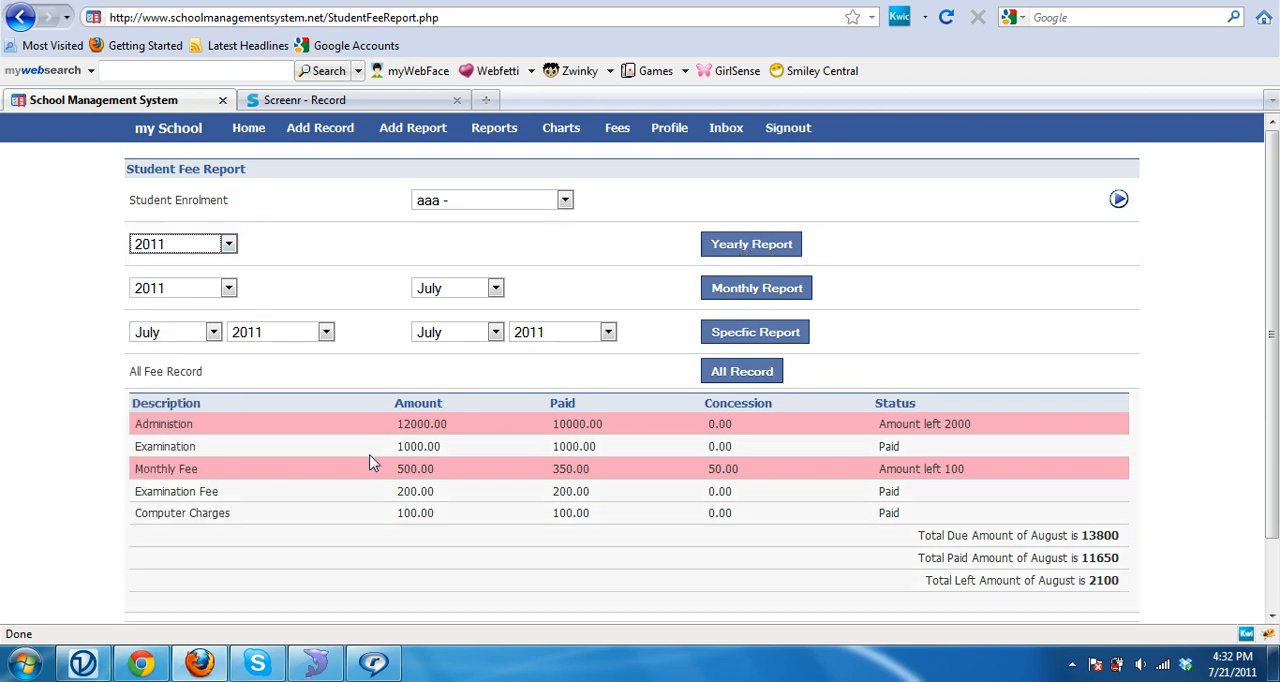
mouse_move(280, 517)
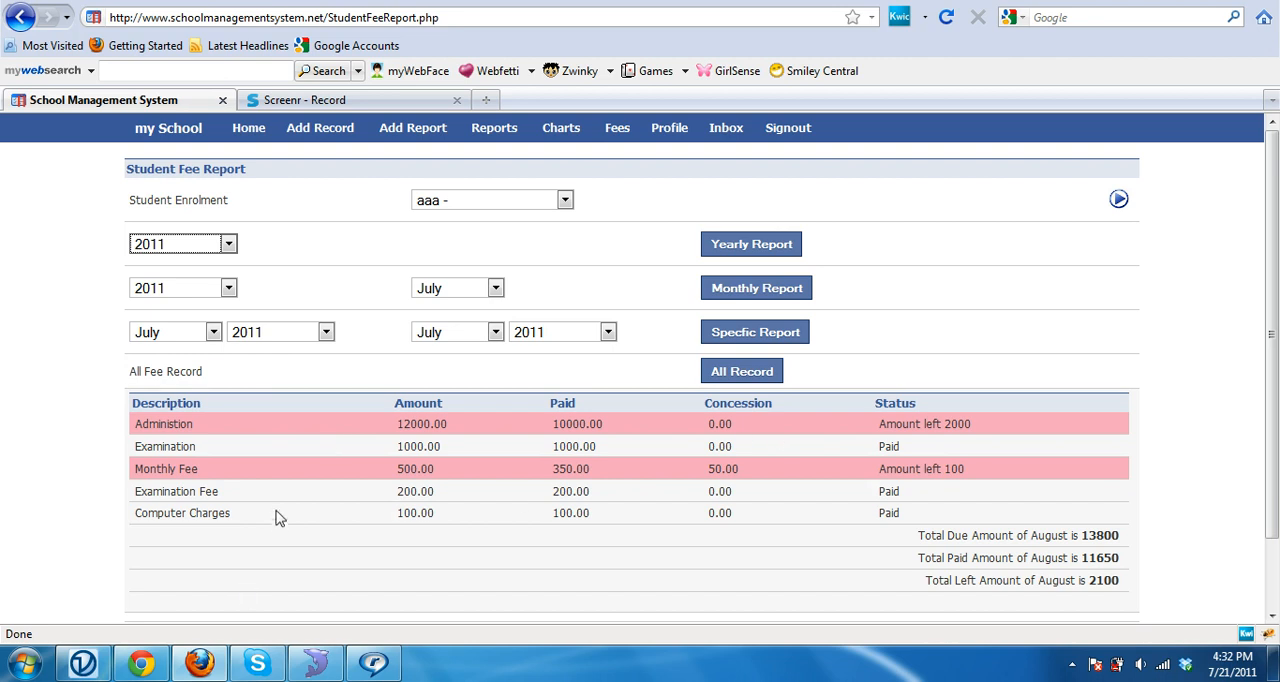
scroll(down, 3)
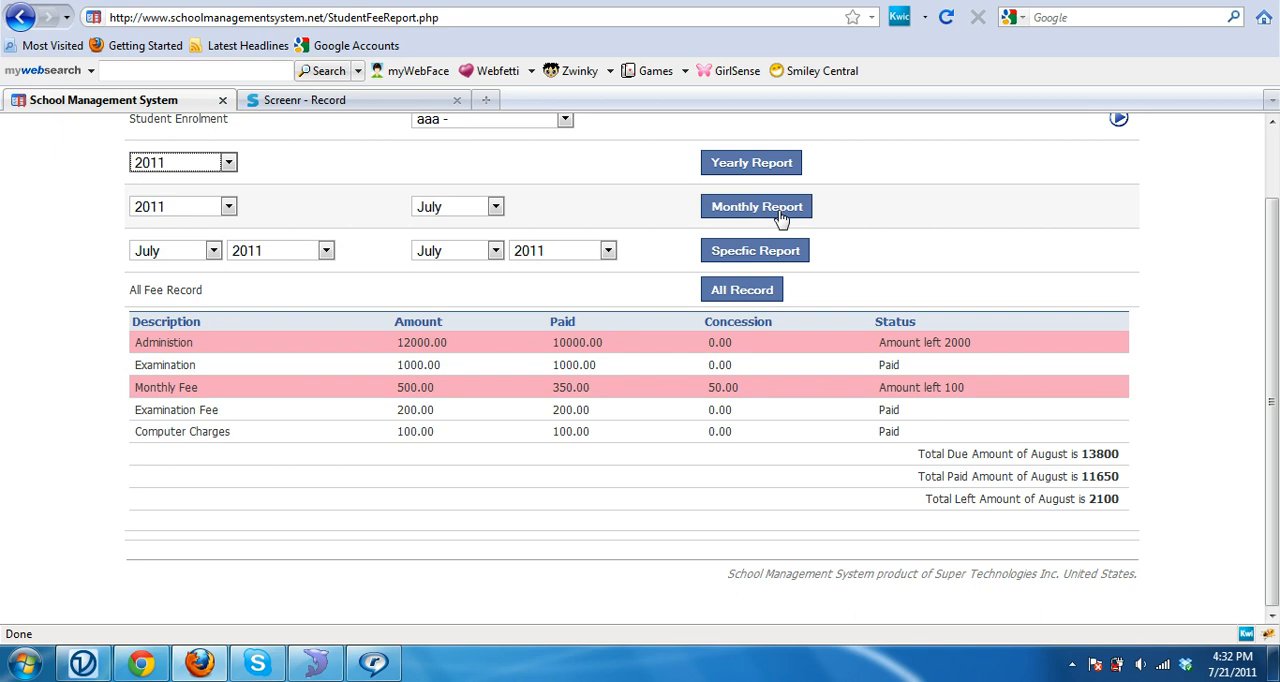
mouse_move(773, 213)
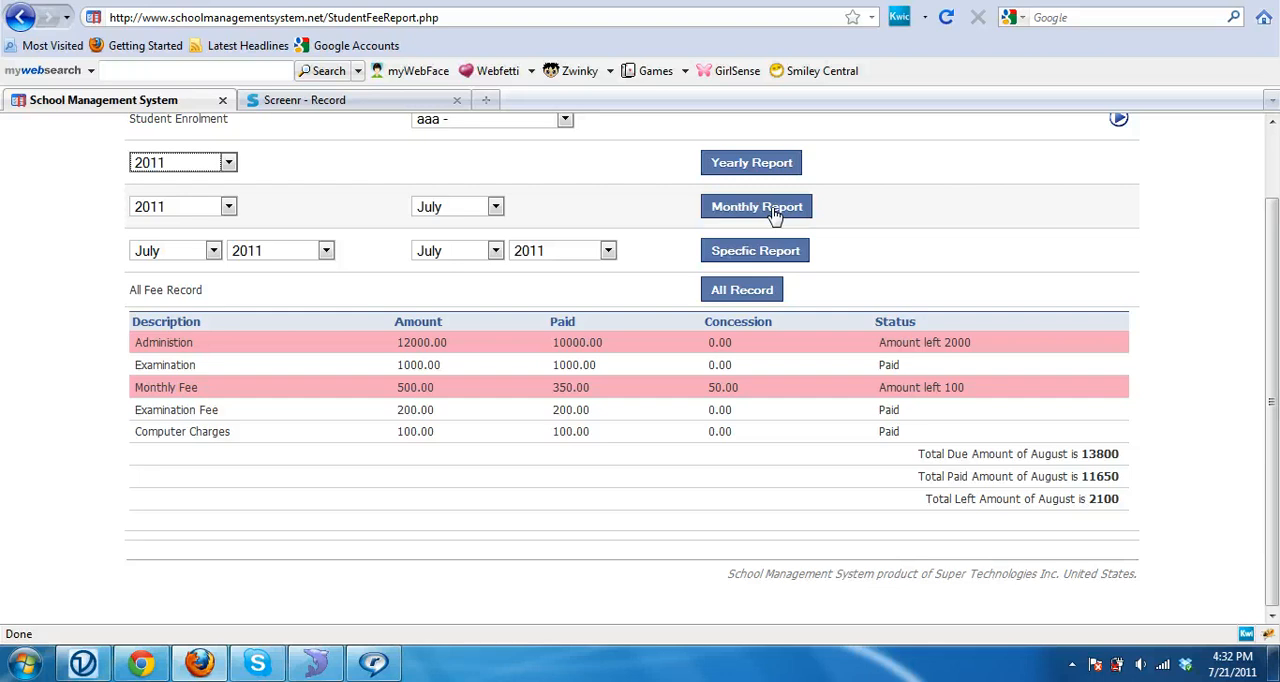
mouse_move(266, 222)
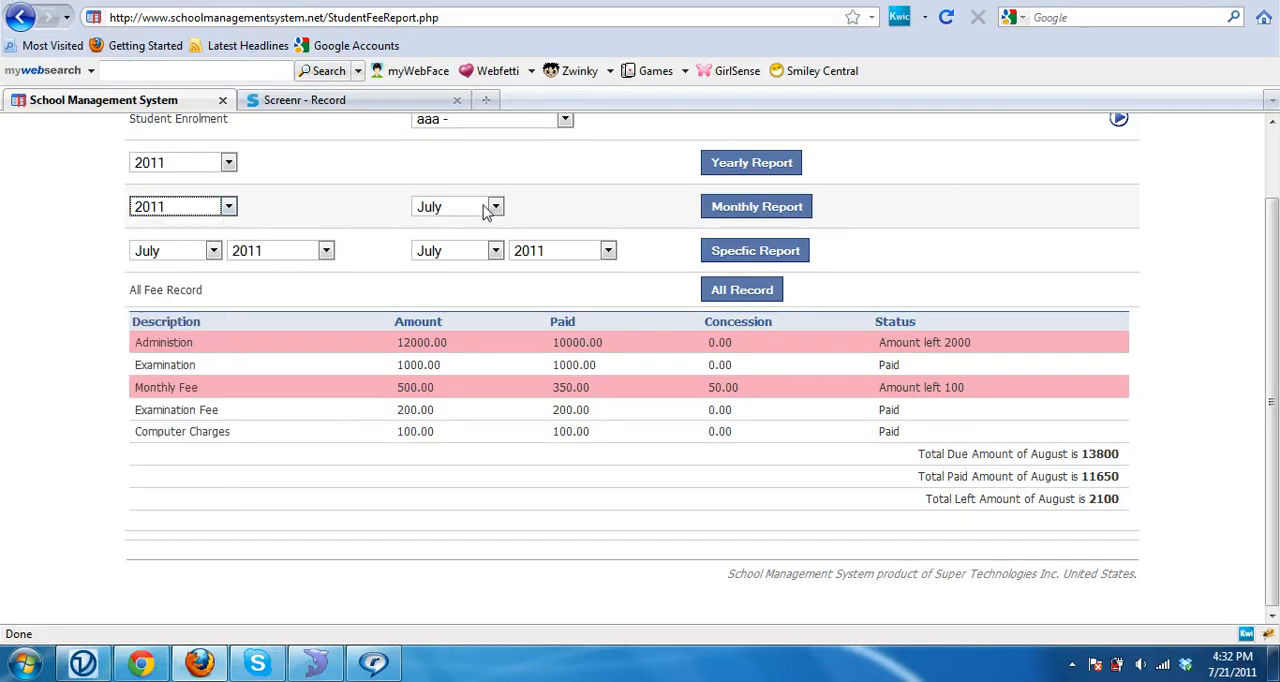
mouse_move(756, 213)
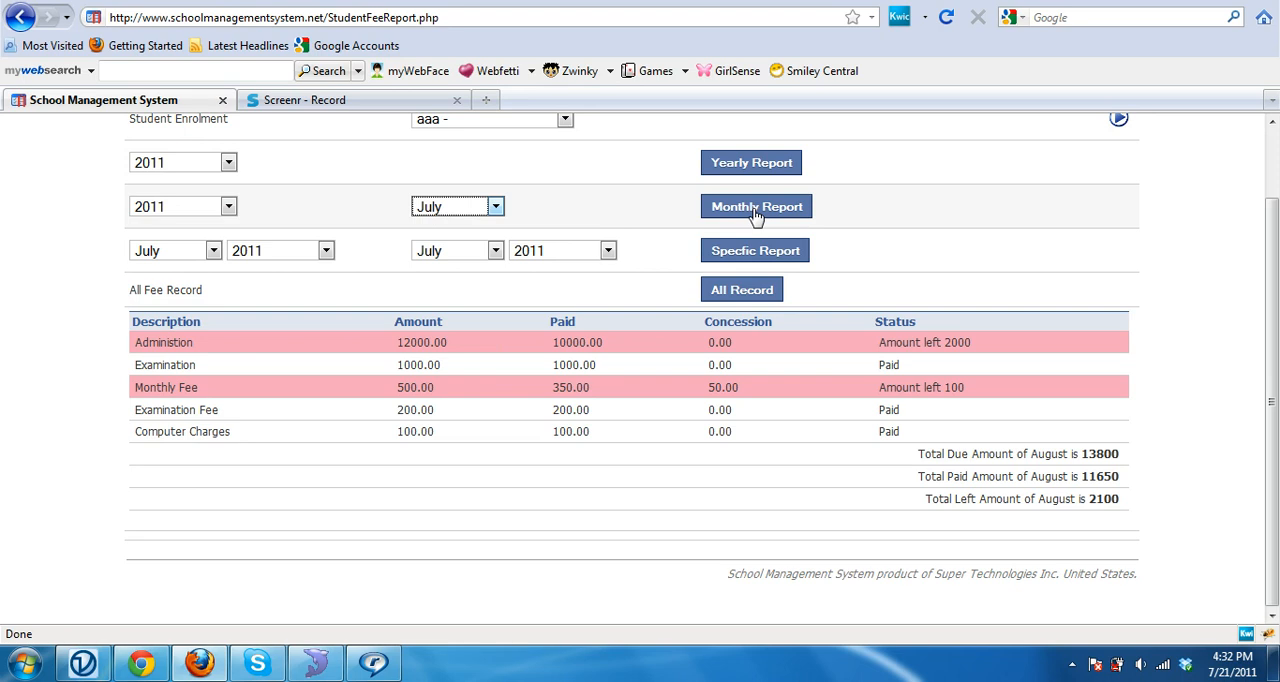
mouse_move(660, 267)
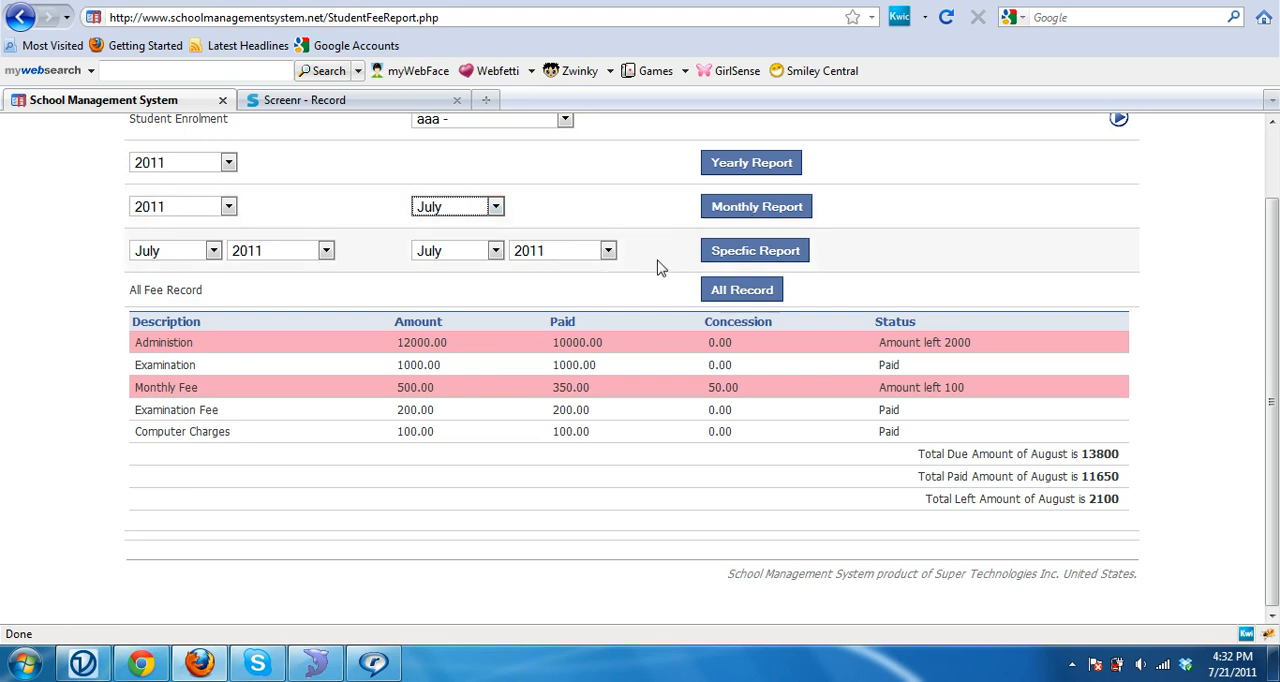
mouse_move(763, 266)
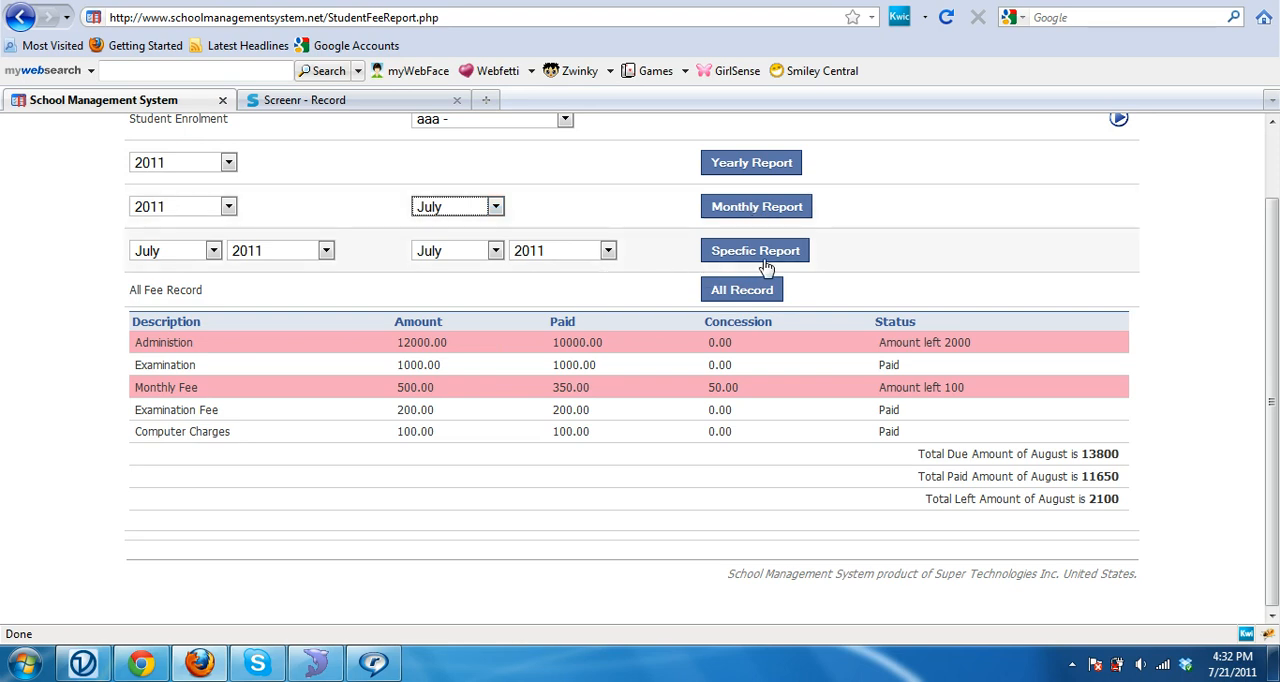
mouse_move(683, 259)
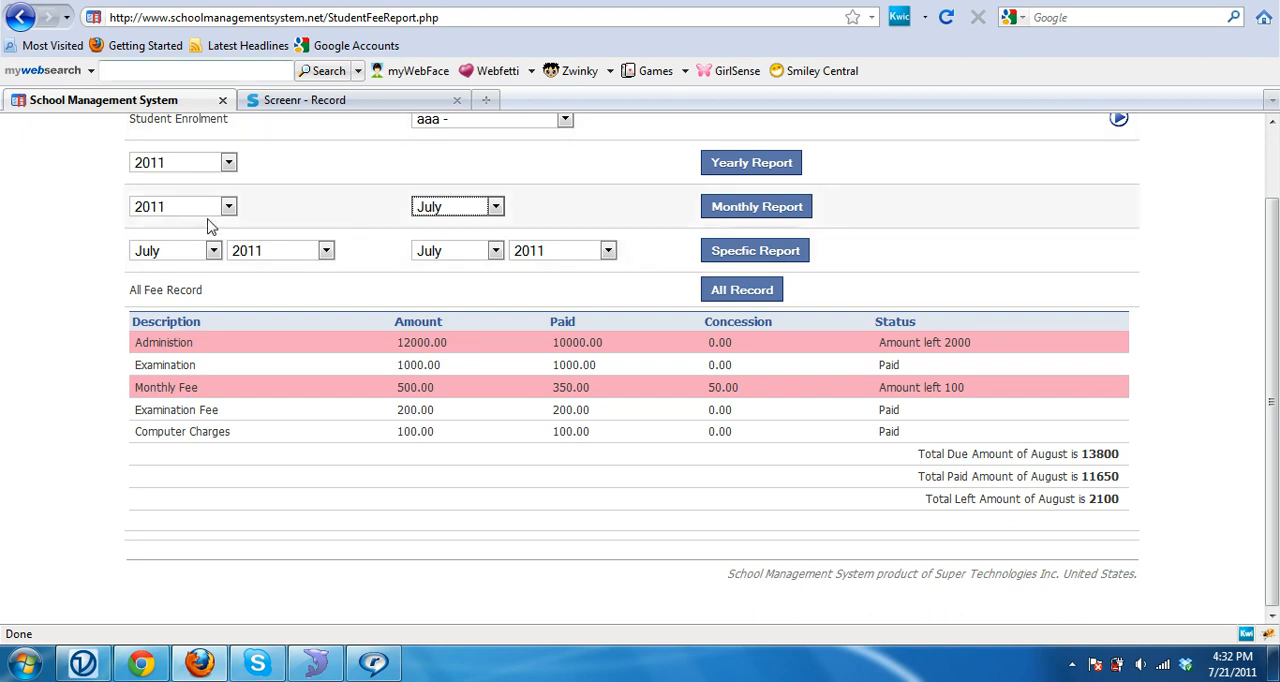
- Generate a Specific Report for the range January 2010 to July 2011
click(211, 250)
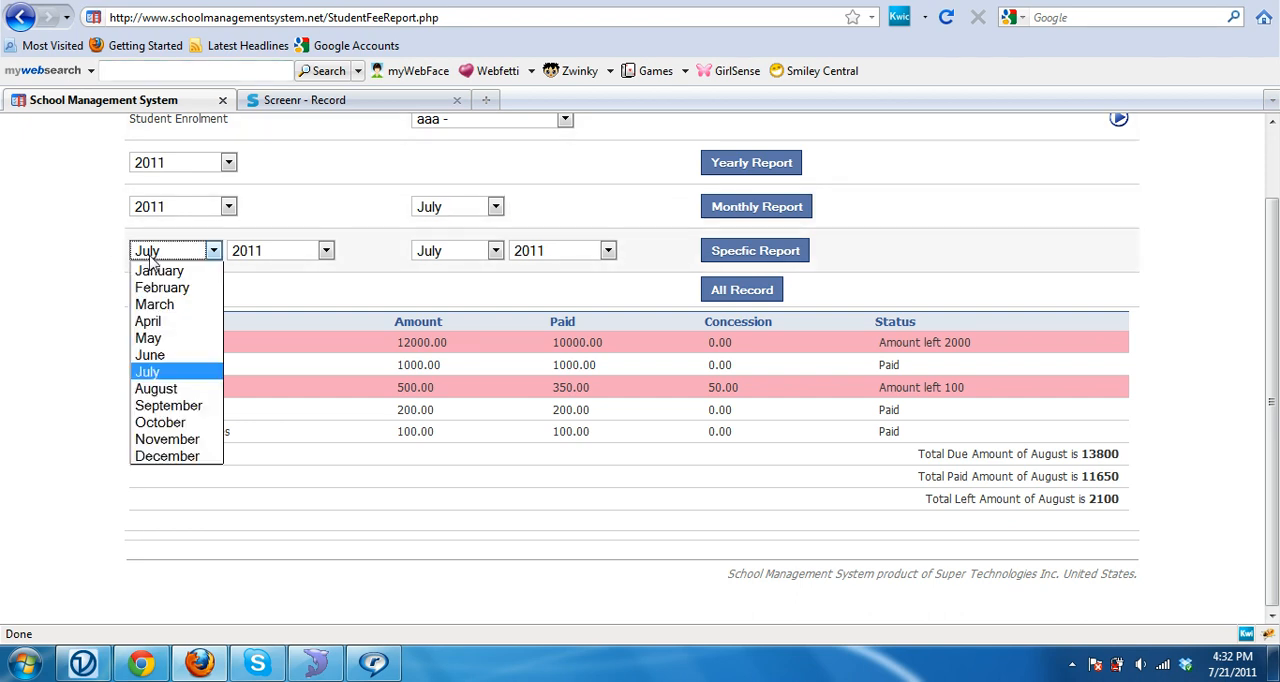
click(147, 371)
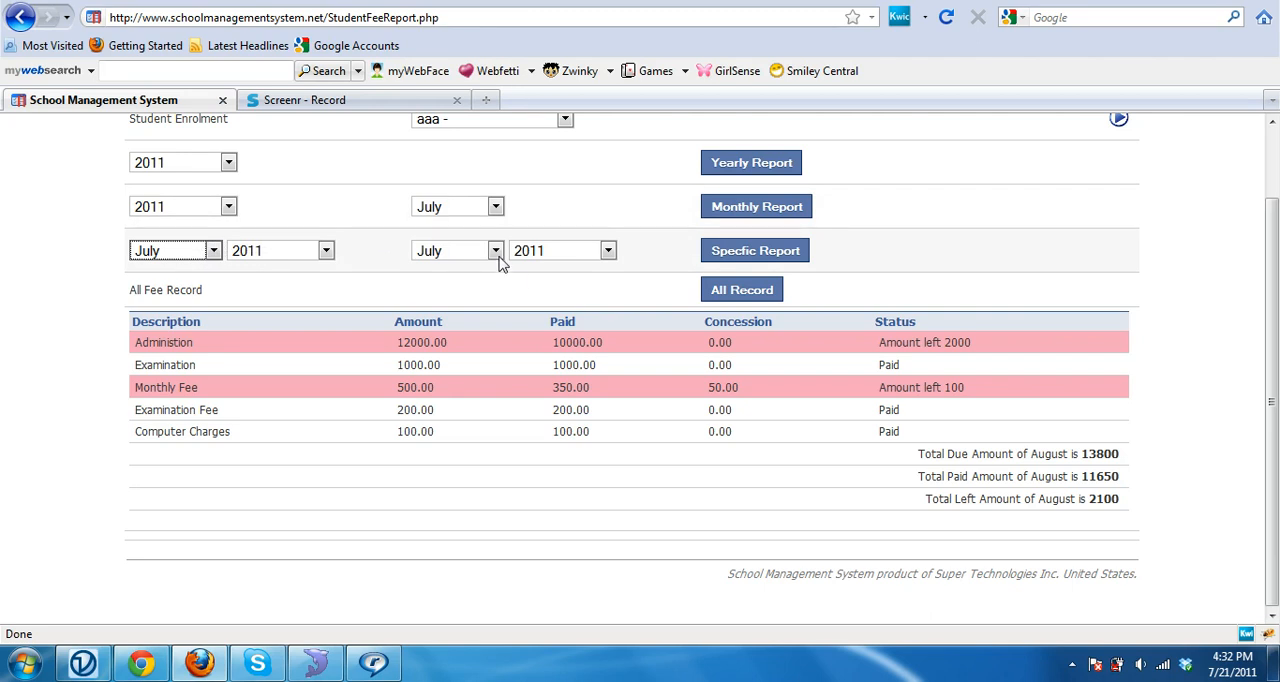
mouse_move(460, 276)
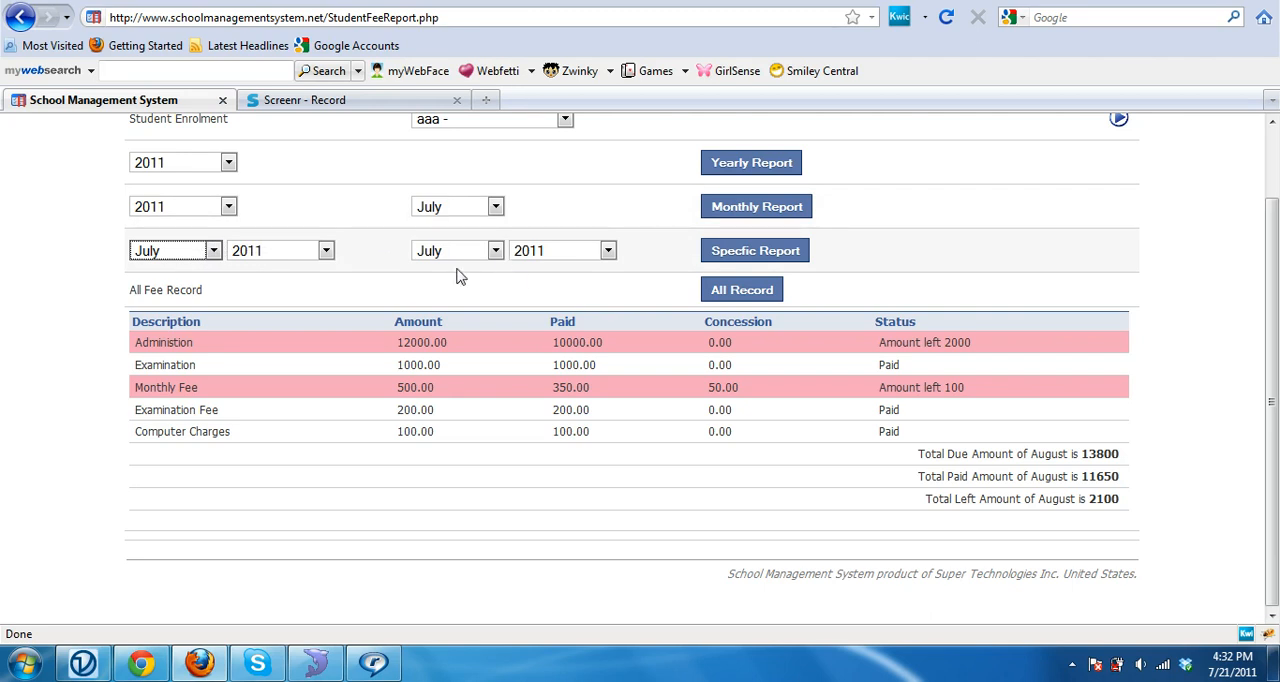
click(211, 250)
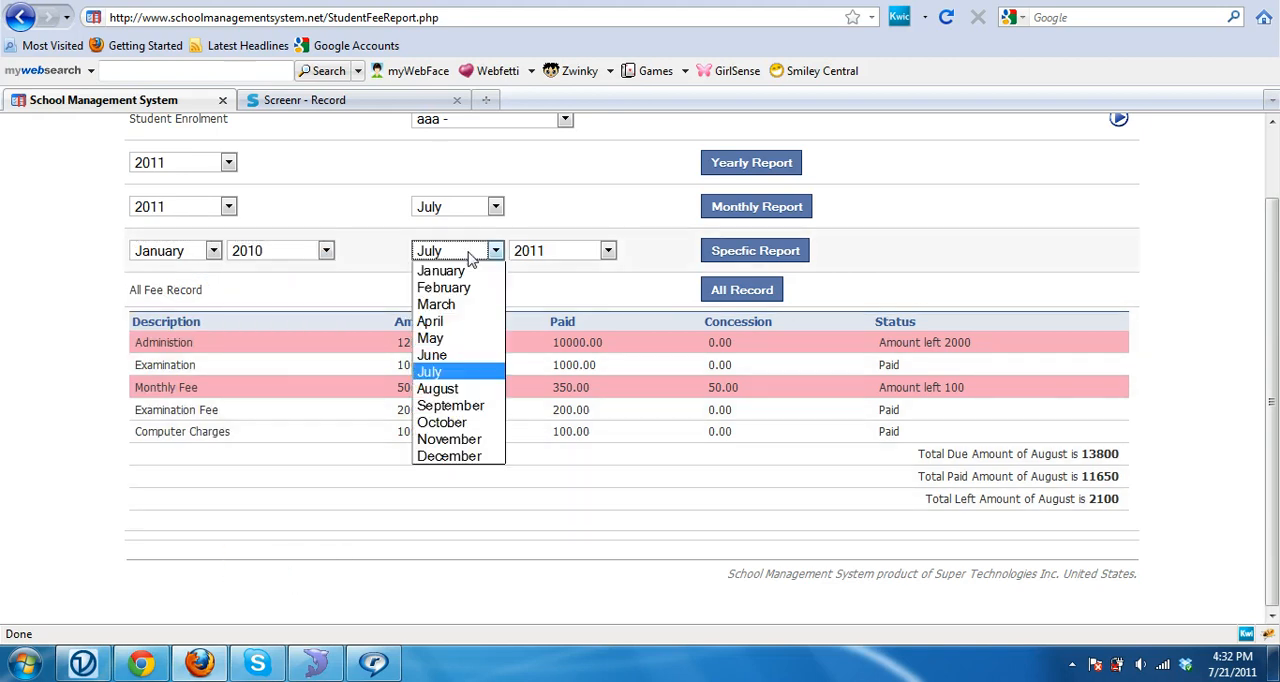
click(429, 371)
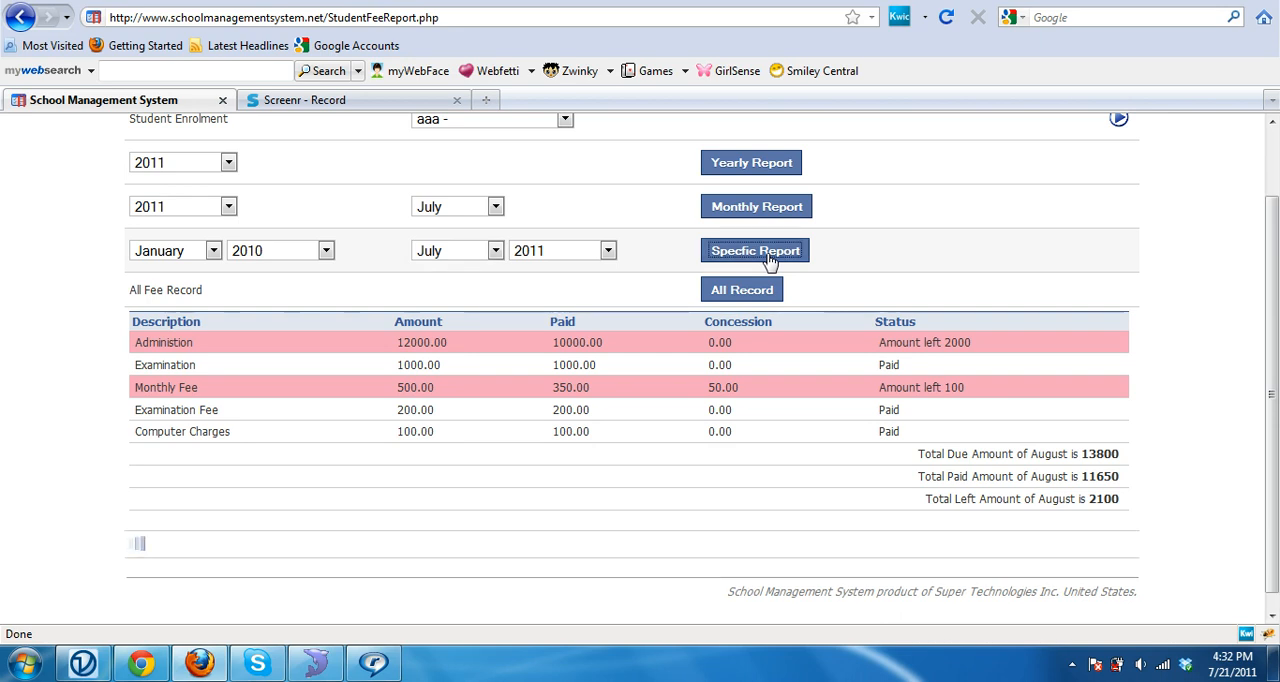
click(755, 250)
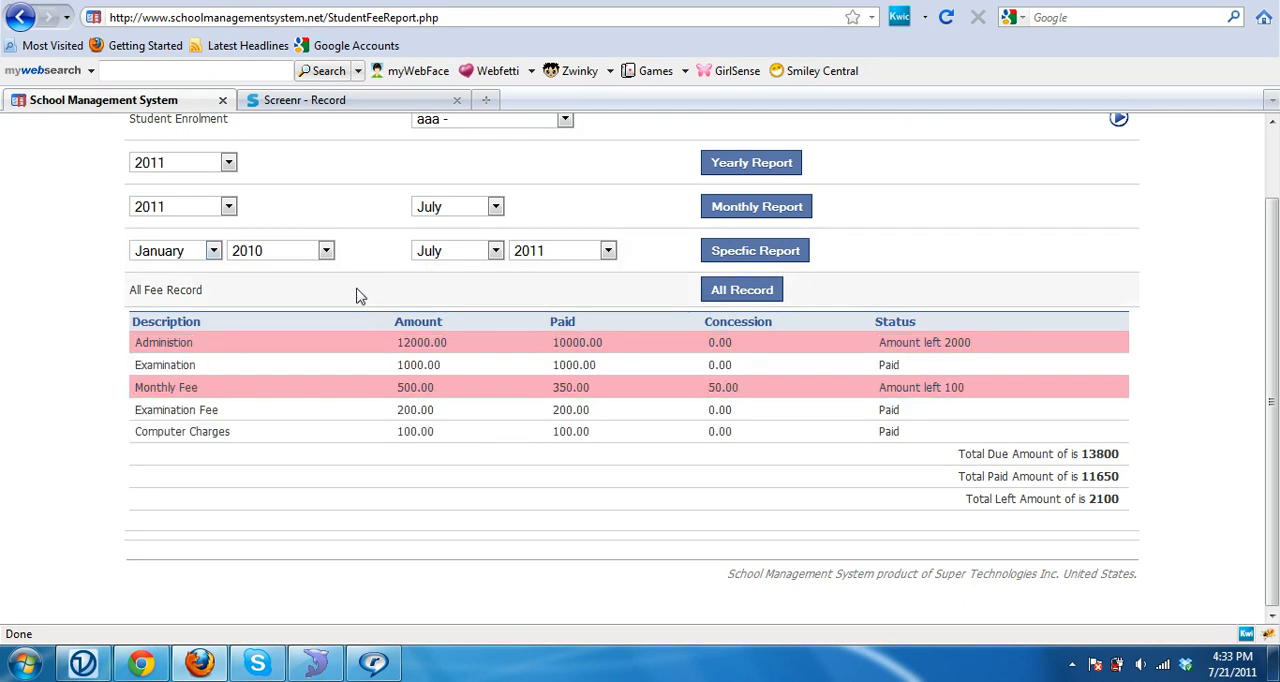
mouse_move(737, 305)
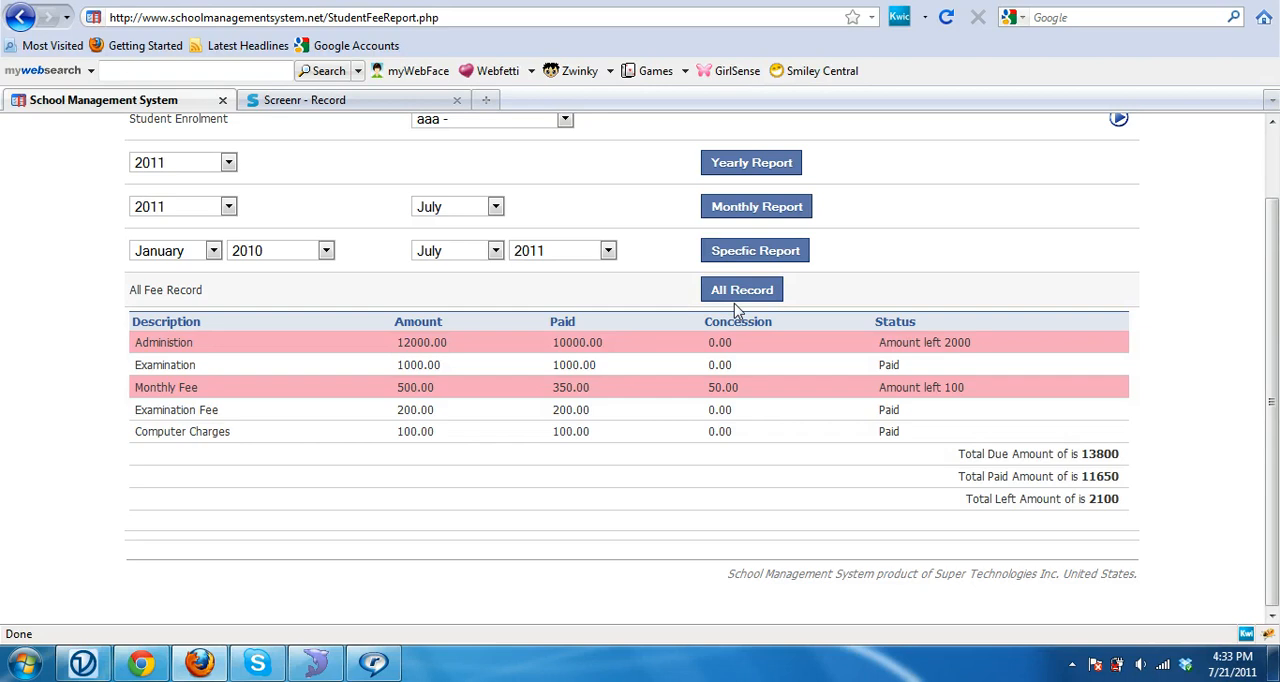
mouse_move(749, 301)
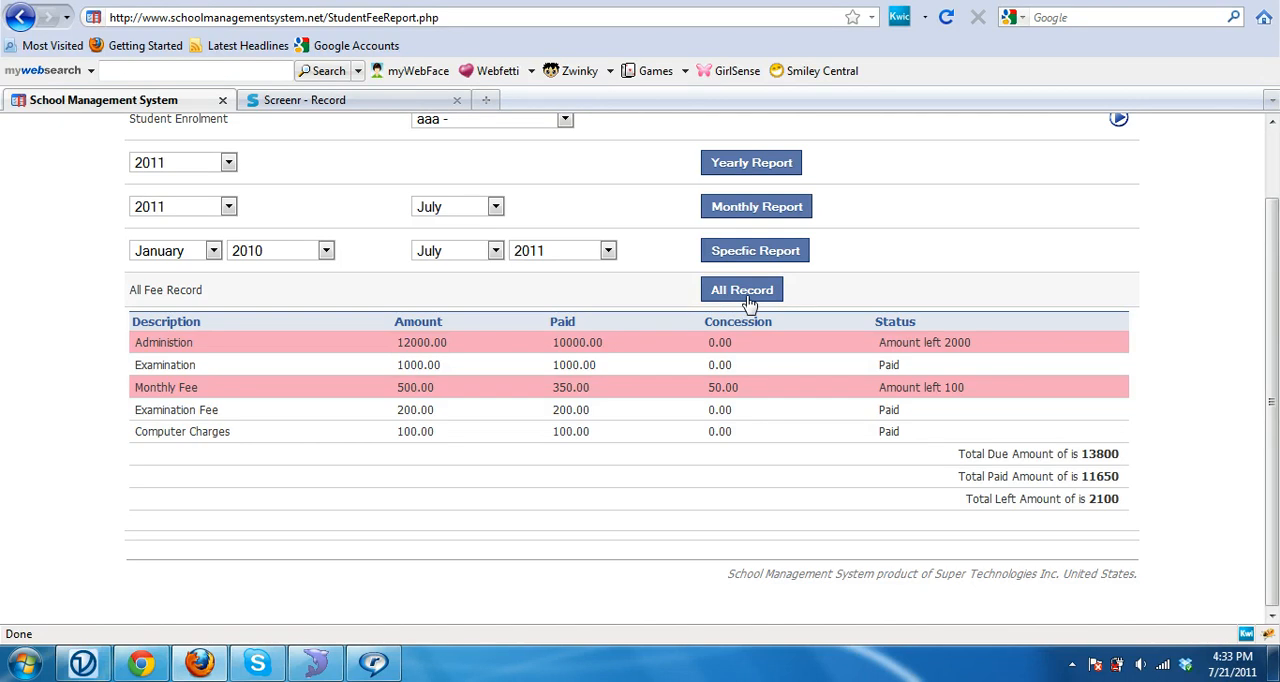
- Show the complete fee record with August totals 13800 due, 11650 paid, 2100 left
click(741, 289)
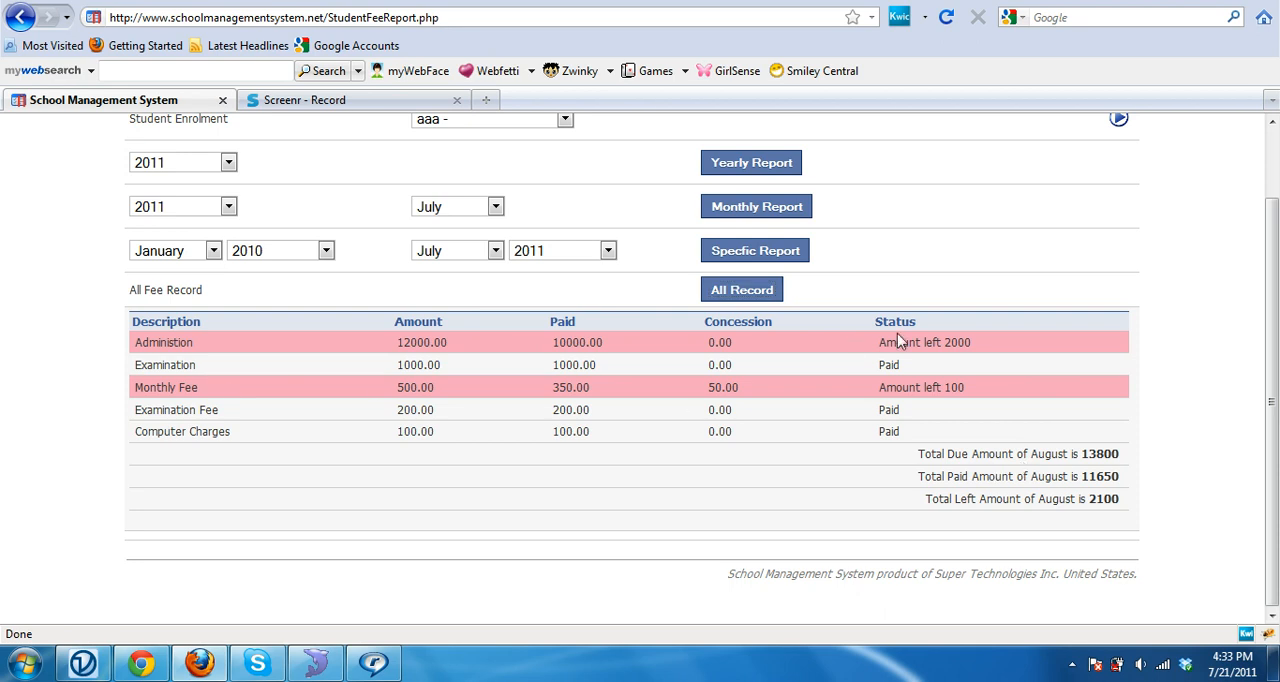
mouse_move(1048, 454)
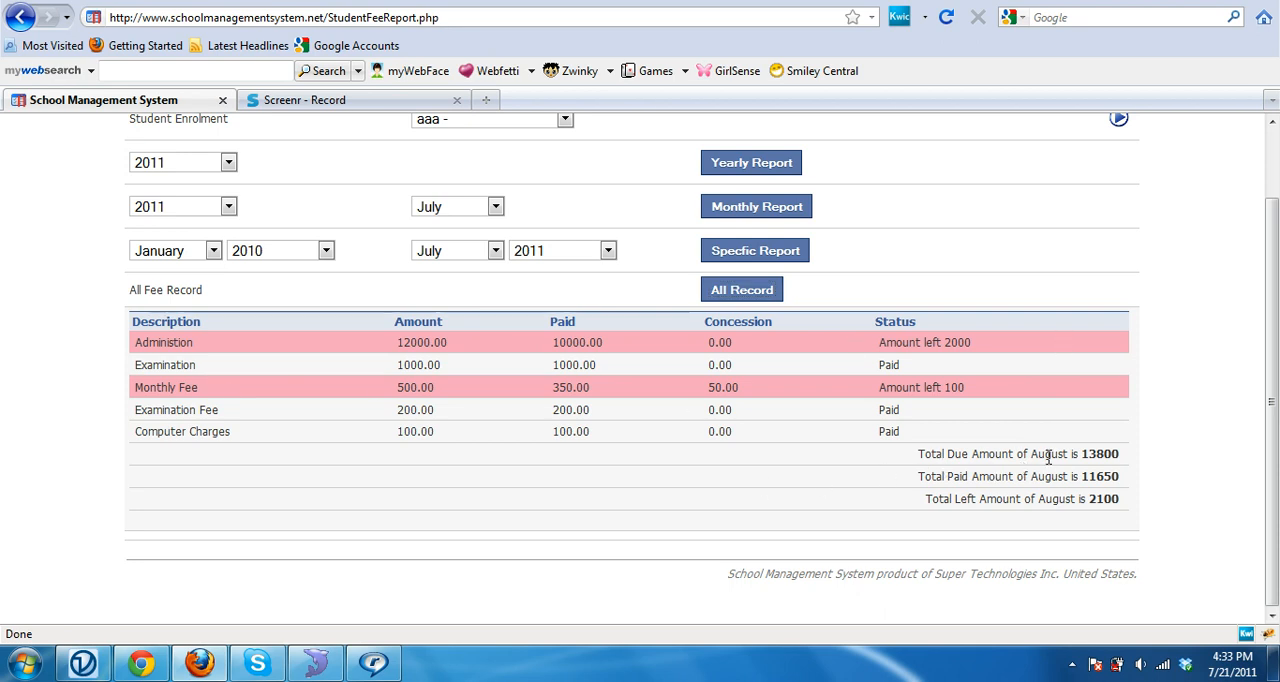
double_click(1102, 455)
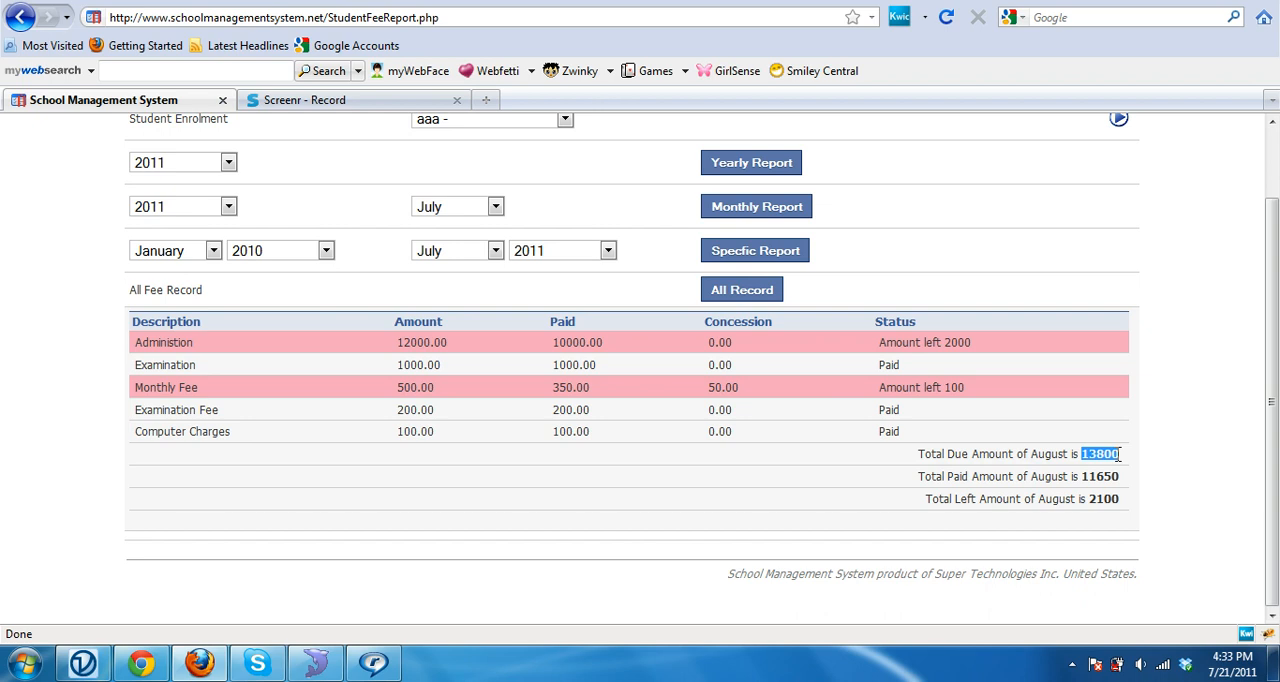
mouse_move(1112, 497)
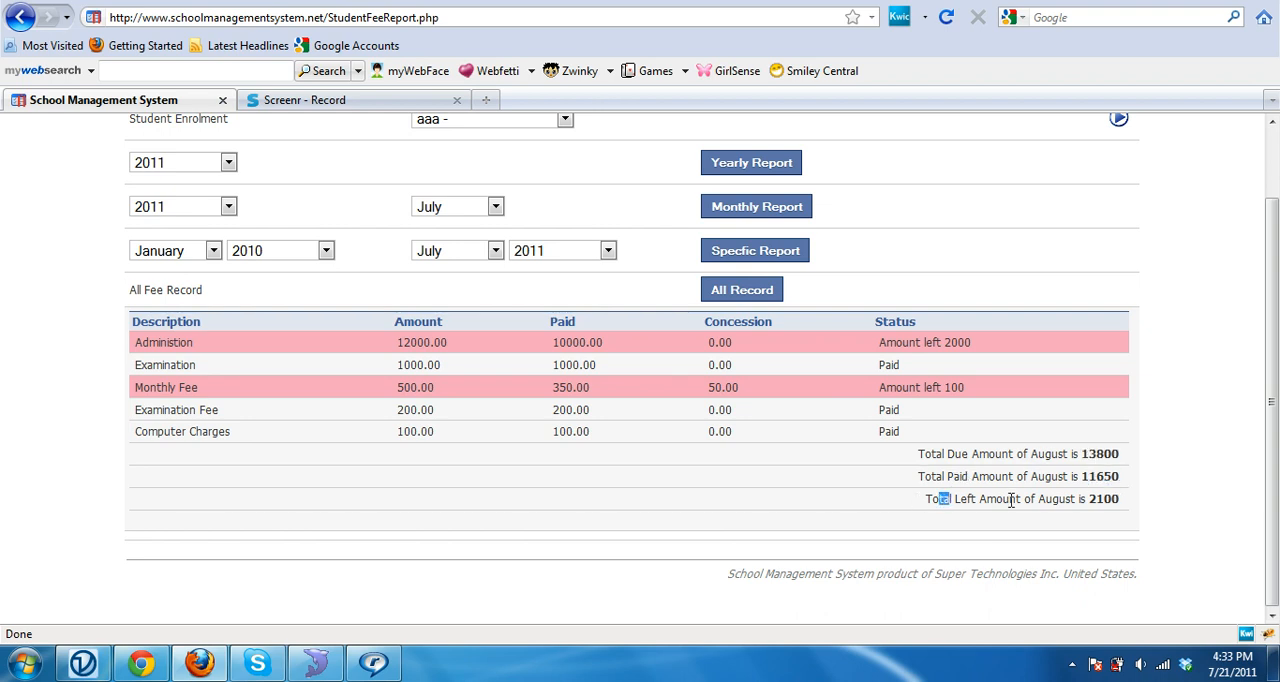
double_click(1104, 500)
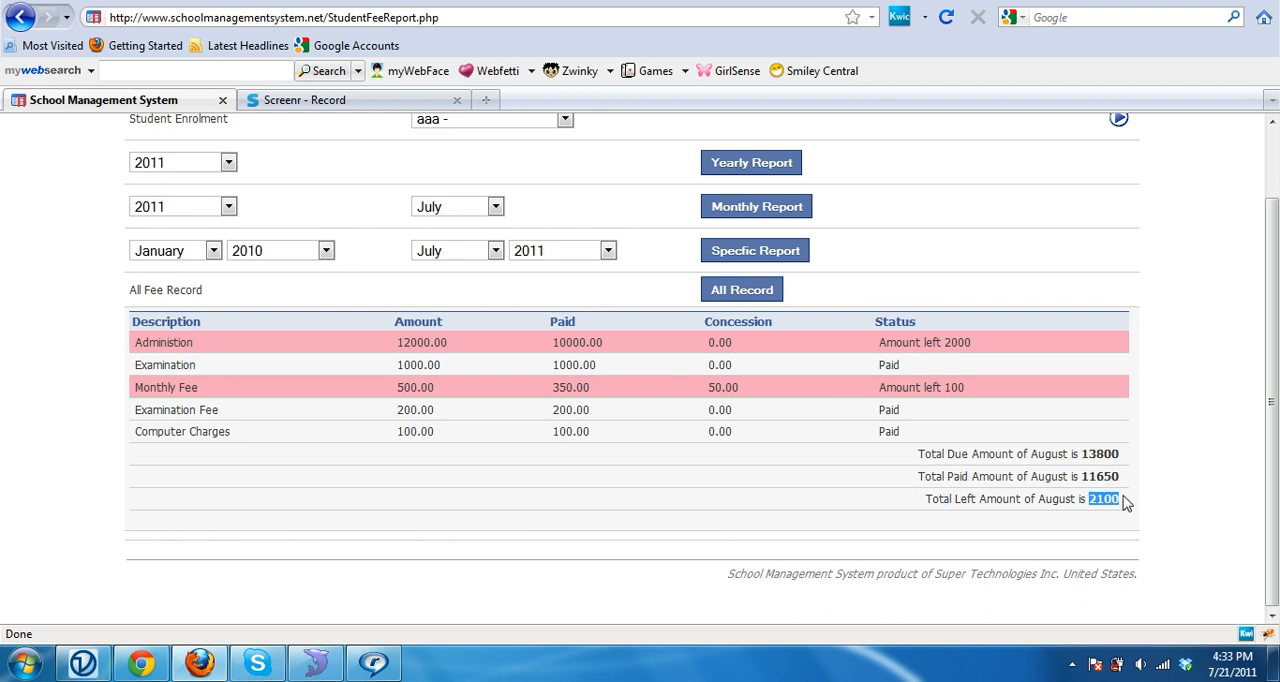